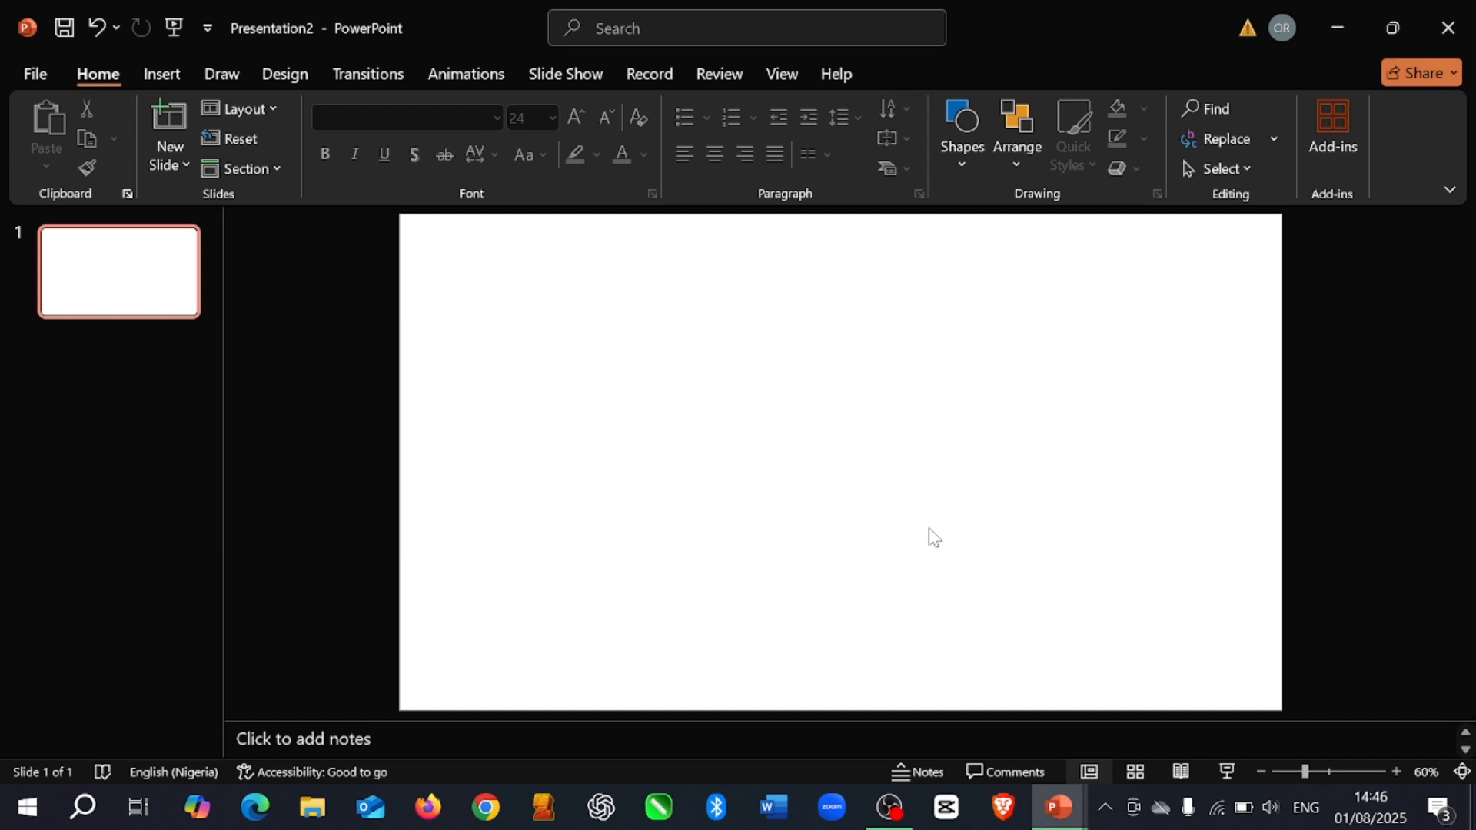
mouse_move(51, 11)
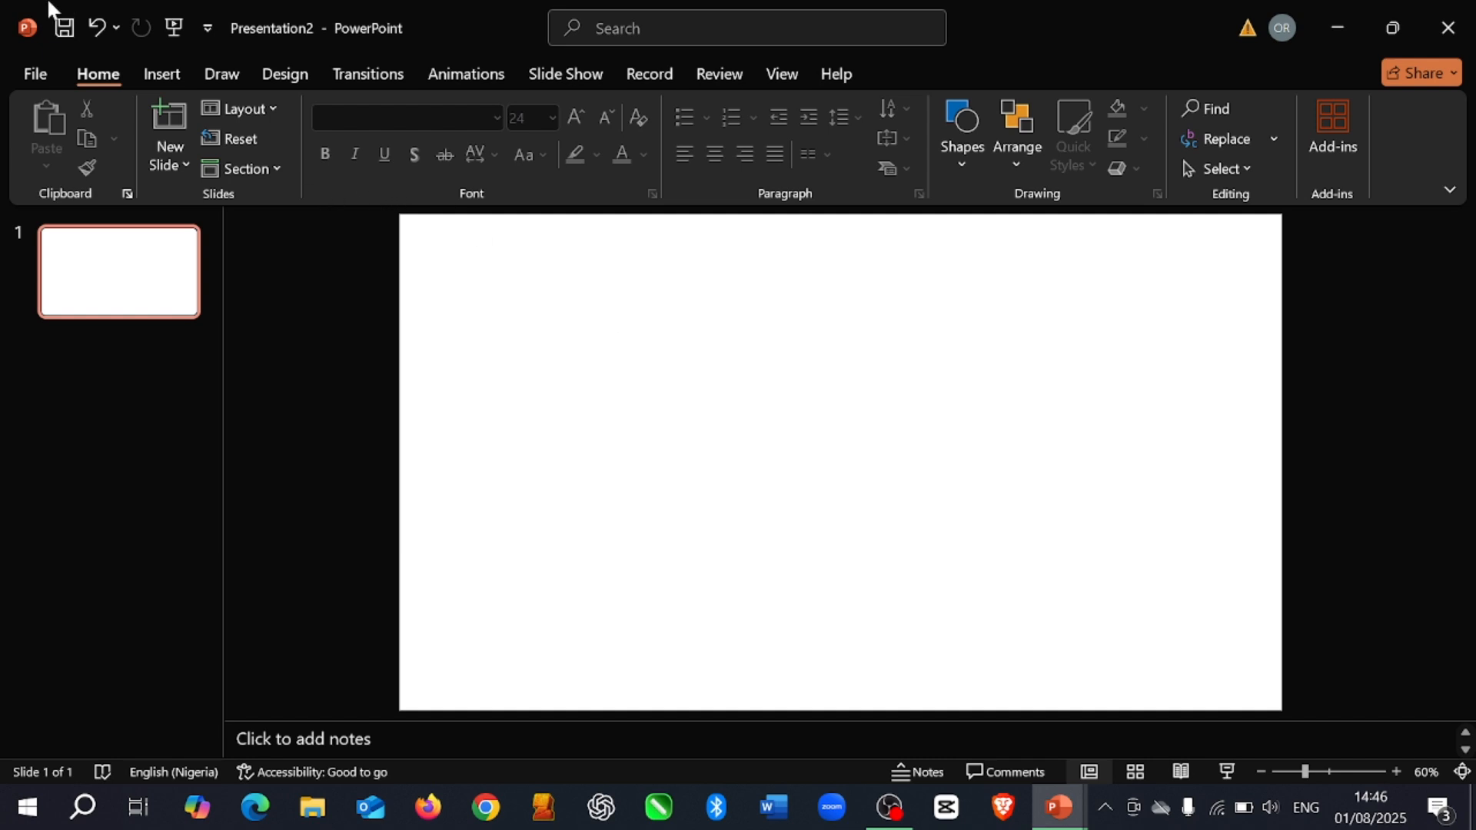
mouse_move(151, 79)
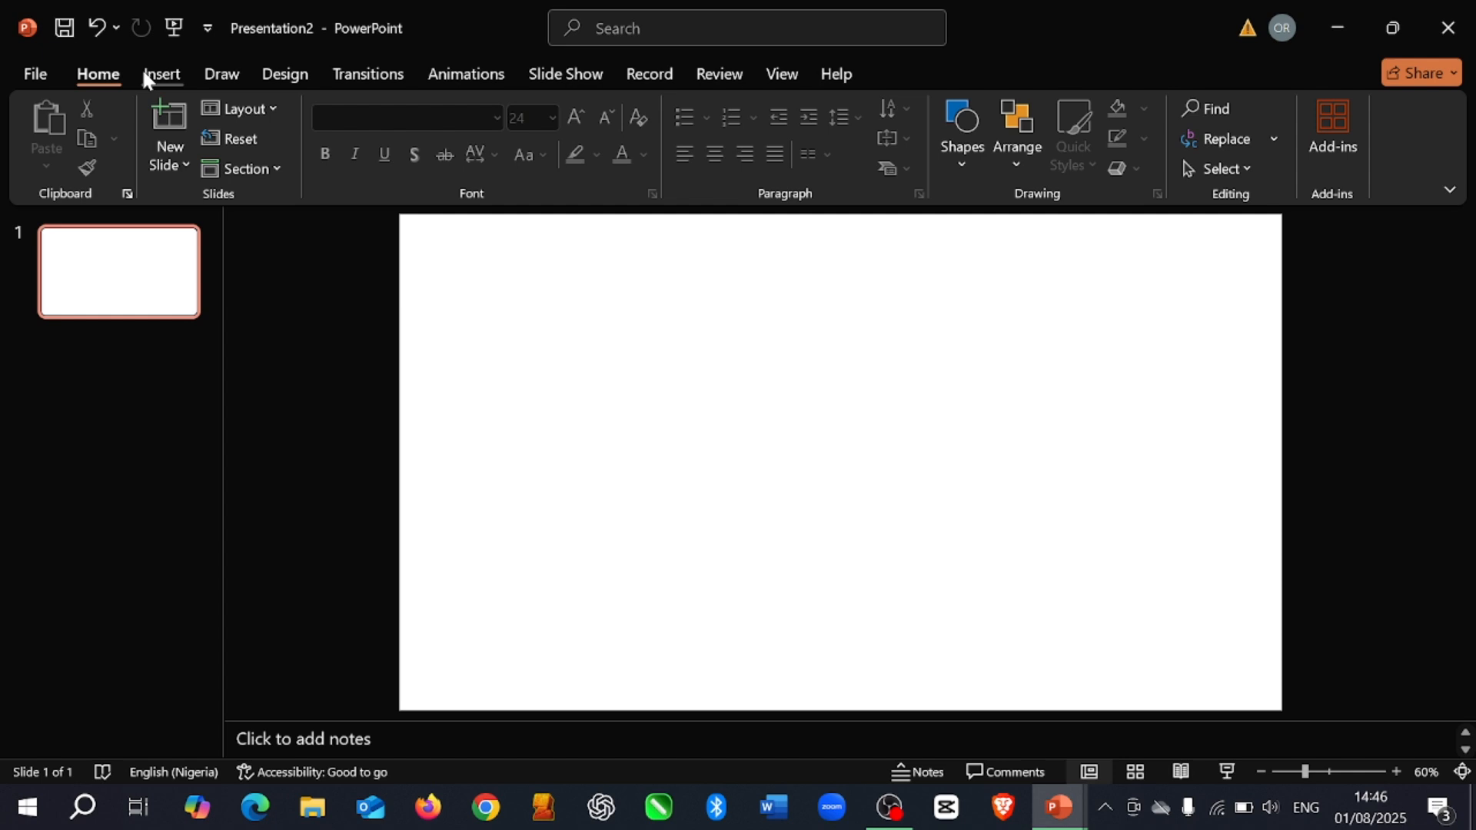
Step: Switch to the Insert ribbon to see the content-insertion options
left_click(161, 74)
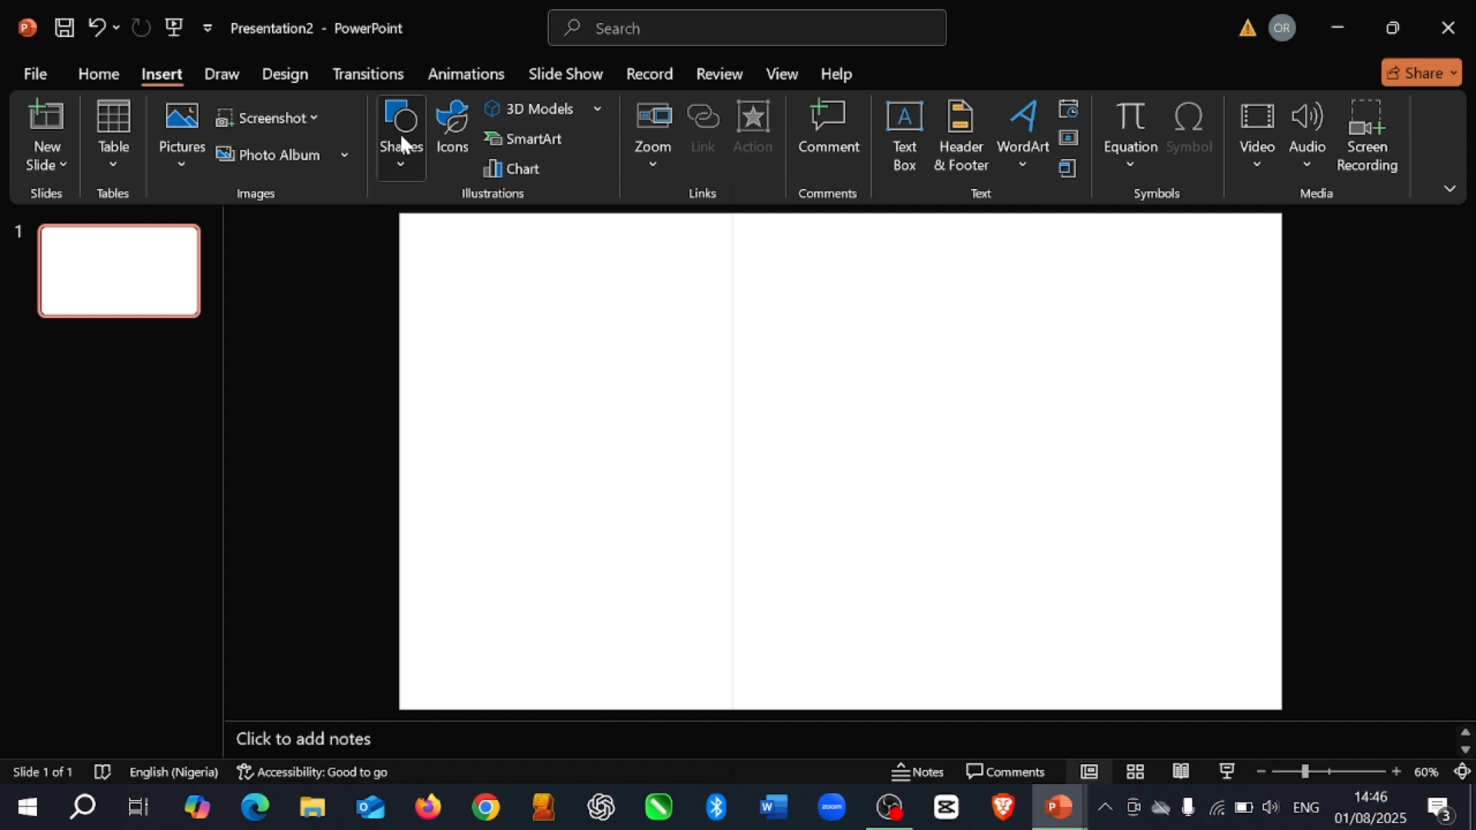
Step: Draw a blue rectangle from the Shapes gallery and size it to cover the whole slide
left_click(399, 135)
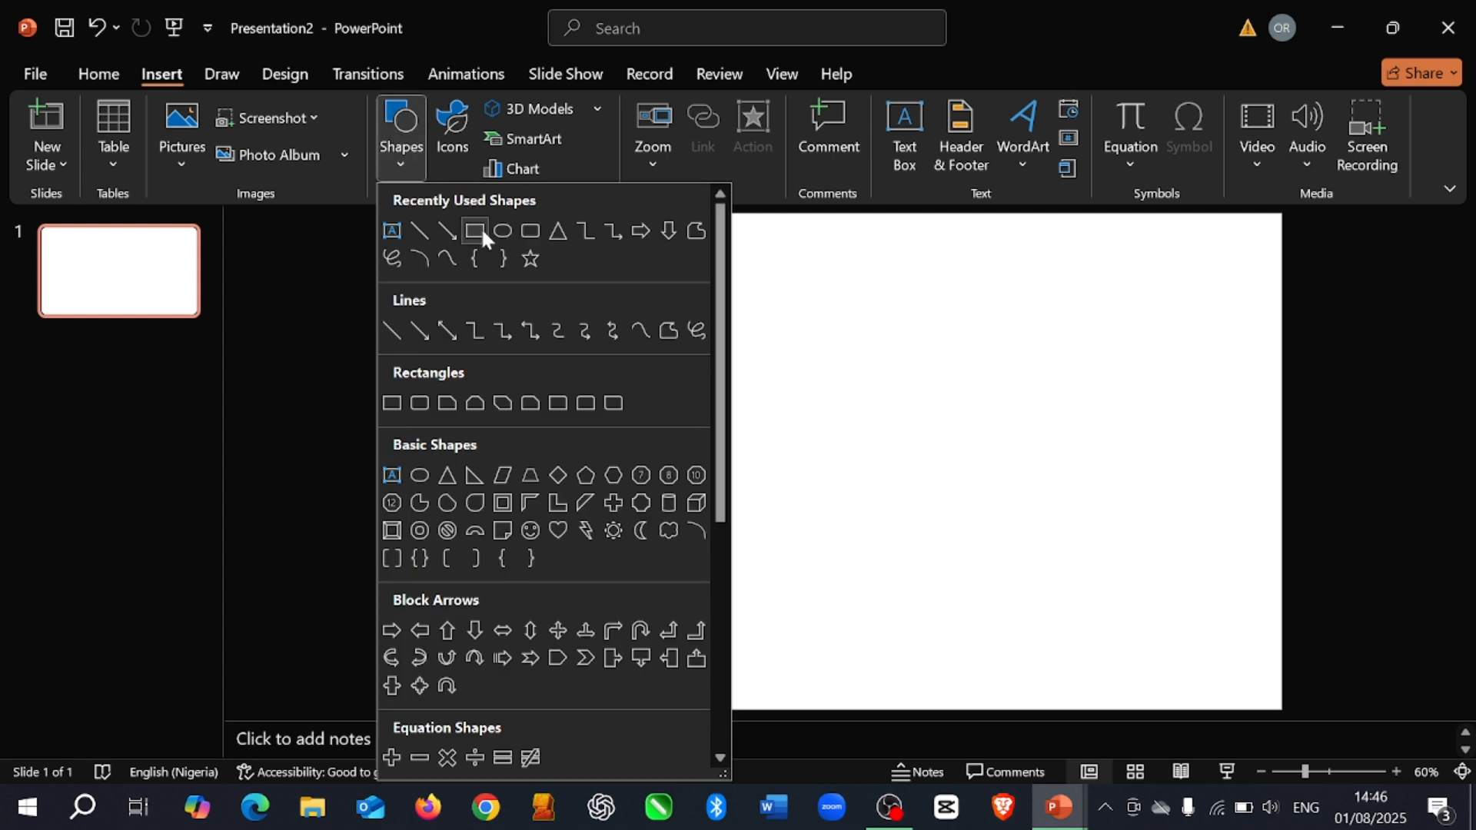
left_click(475, 231)
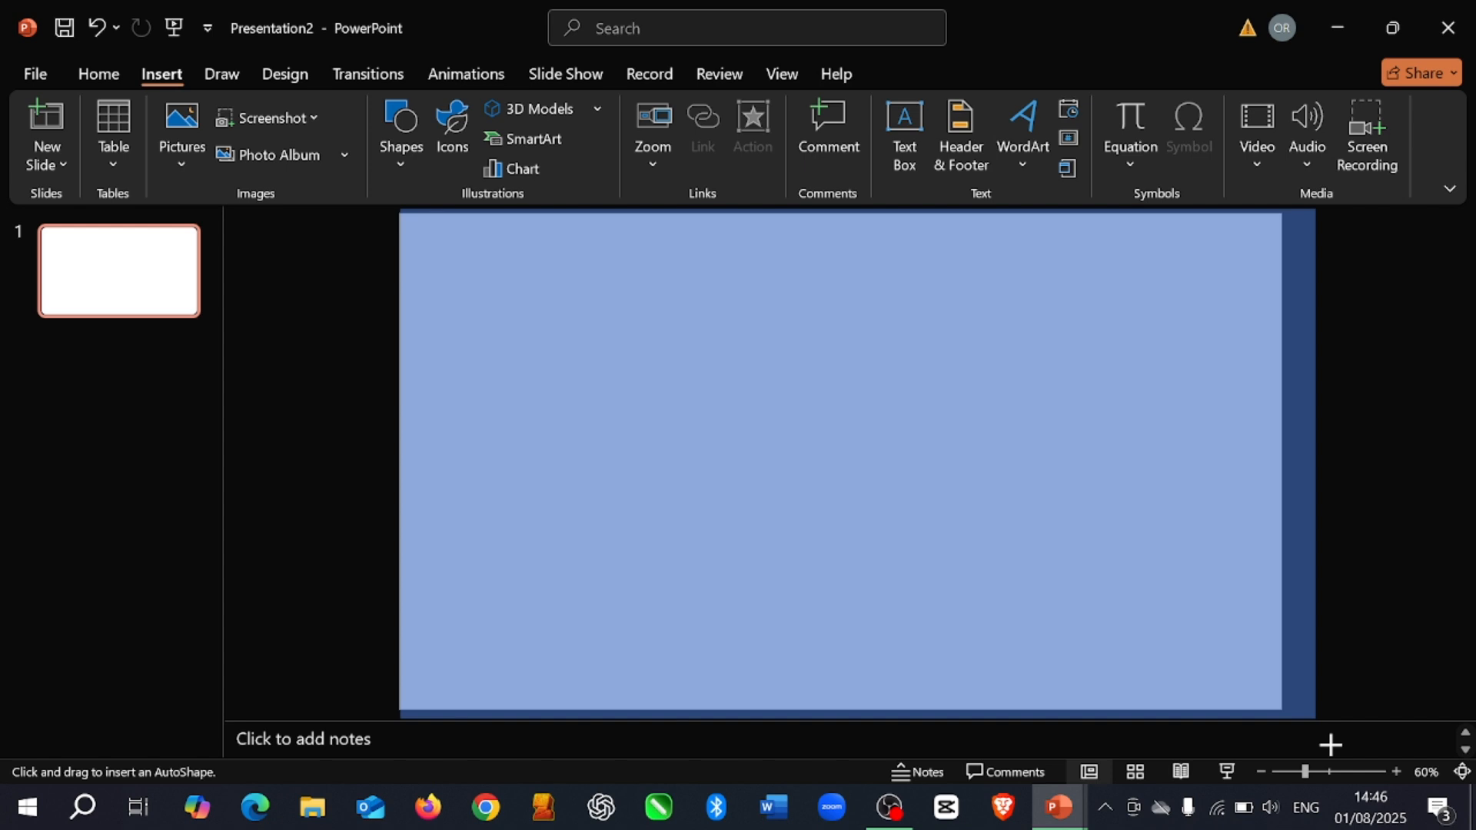
left_click(847, 461)
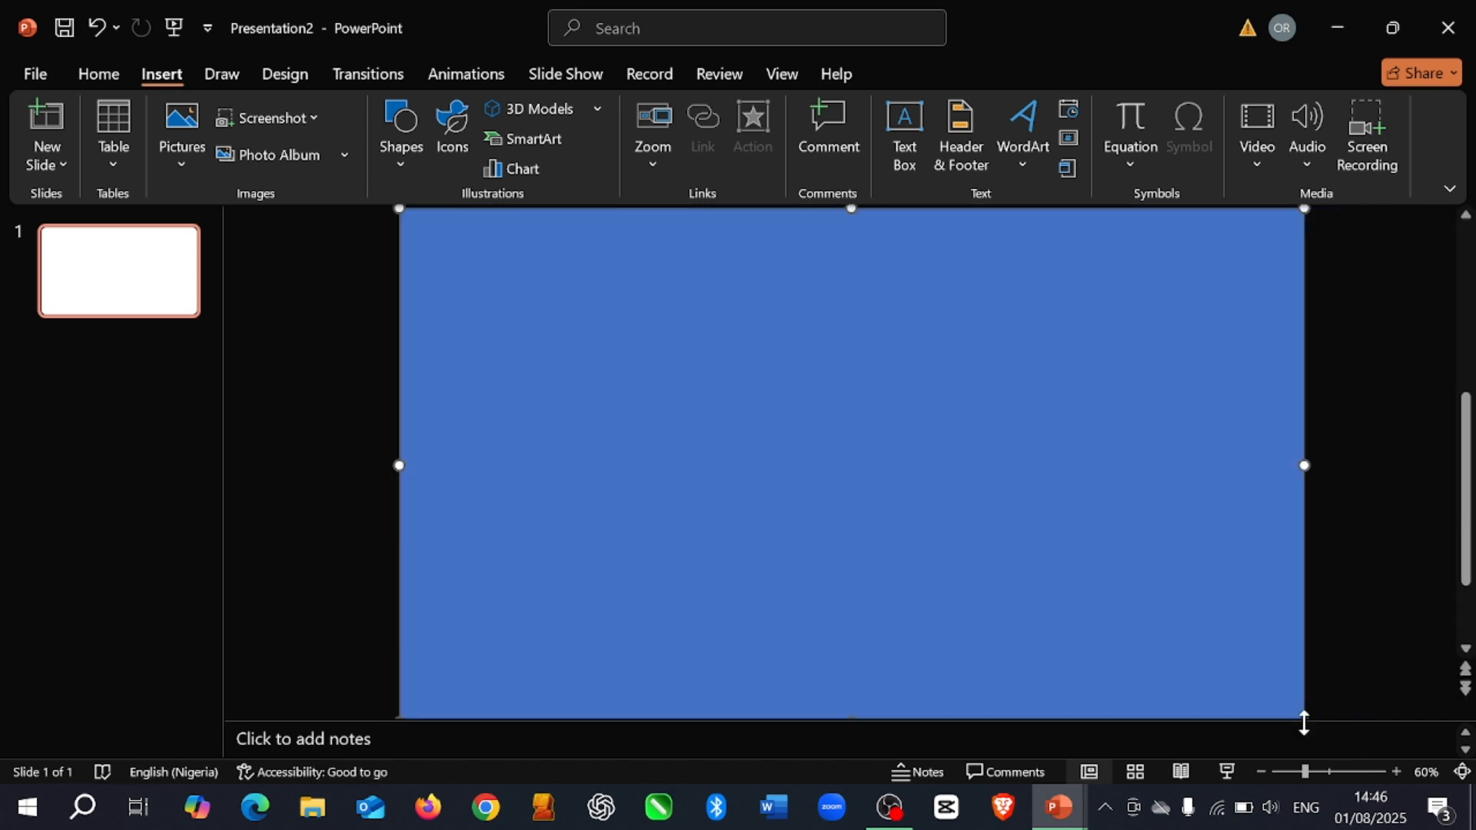
left_click(847, 461)
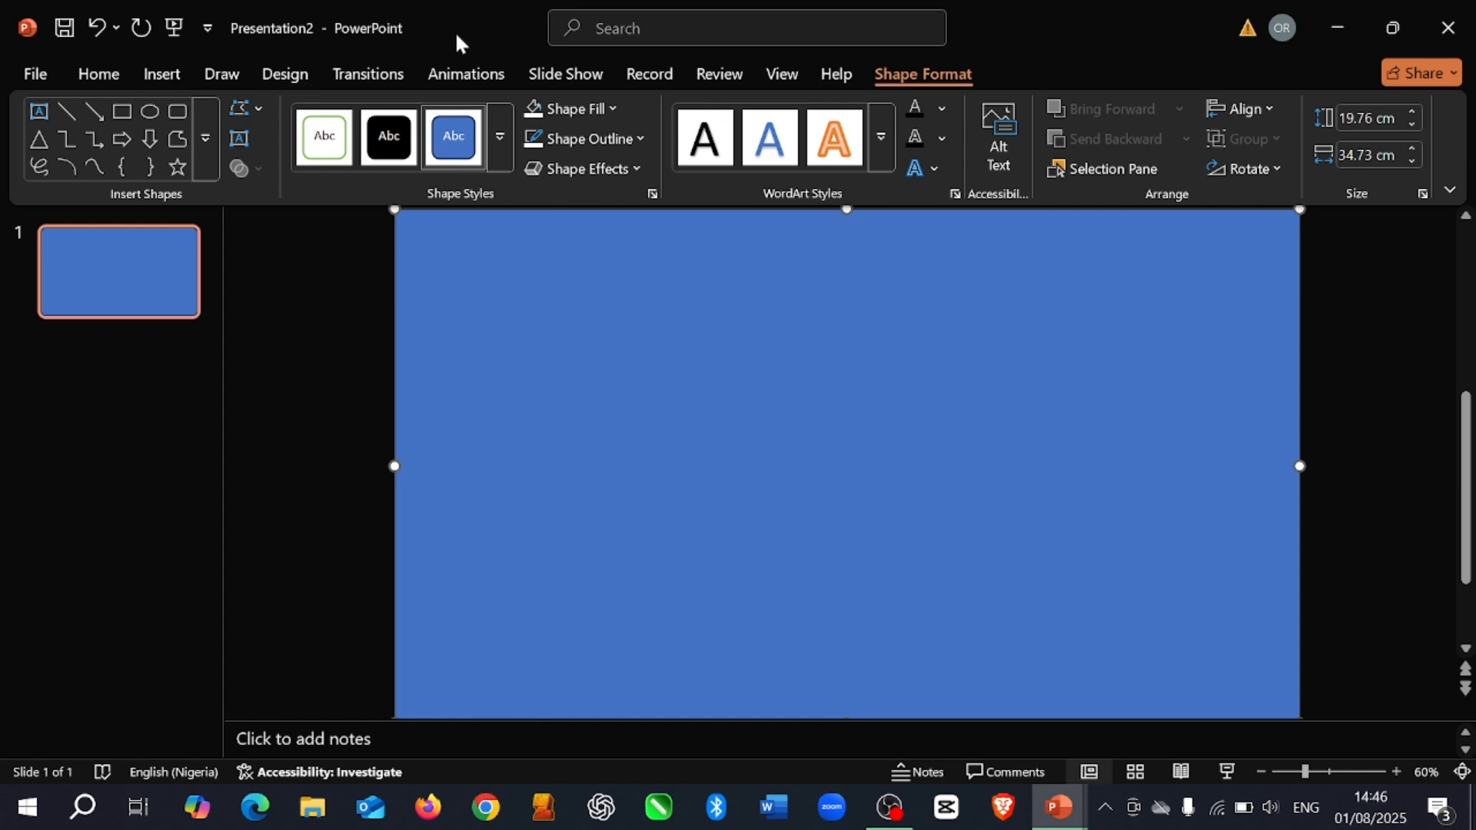
mouse_move(160, 83)
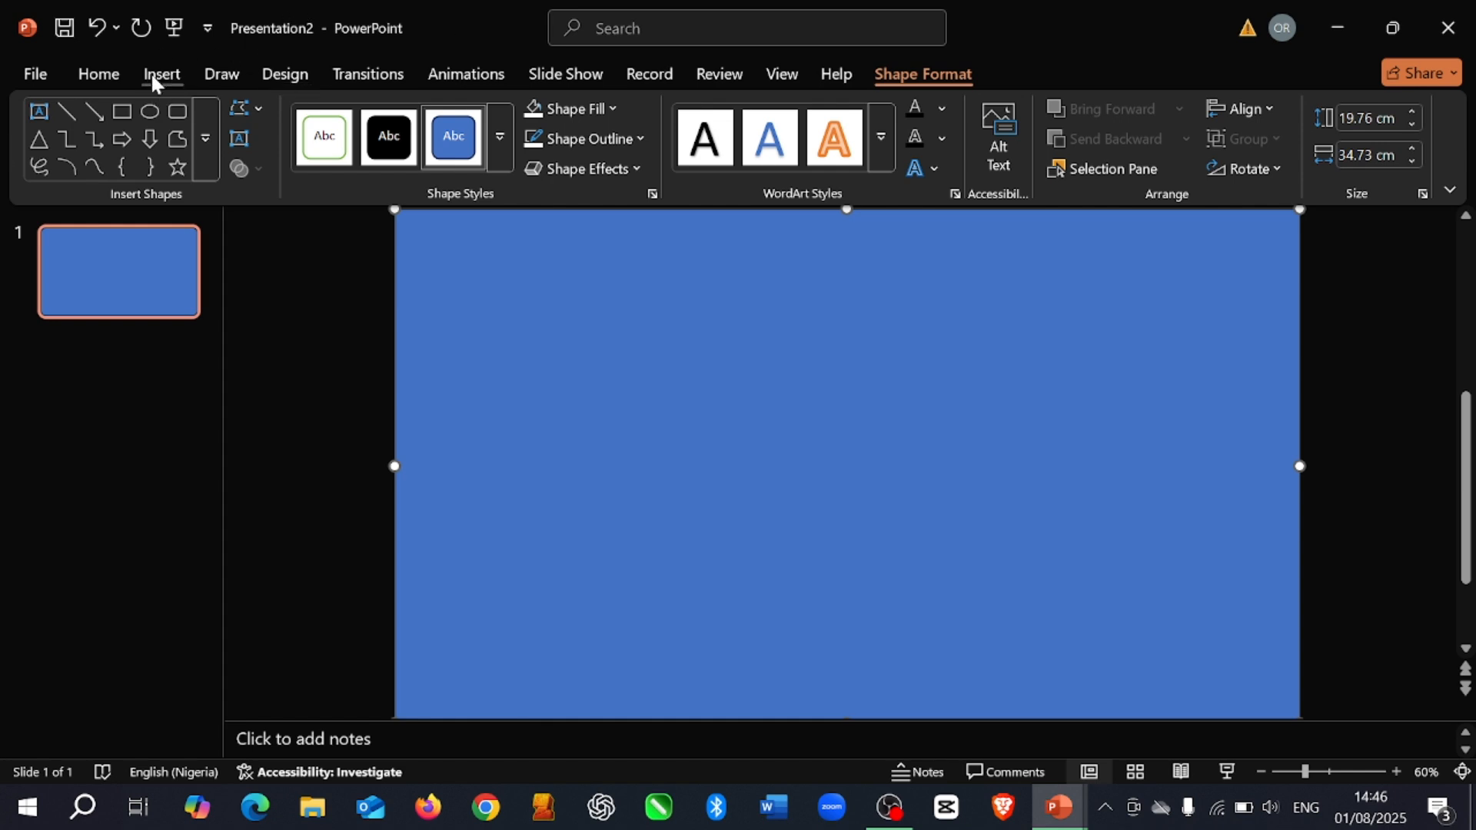
Step: Add a text box across the upper slide and start typing the WELCOME headline
left_click(160, 74)
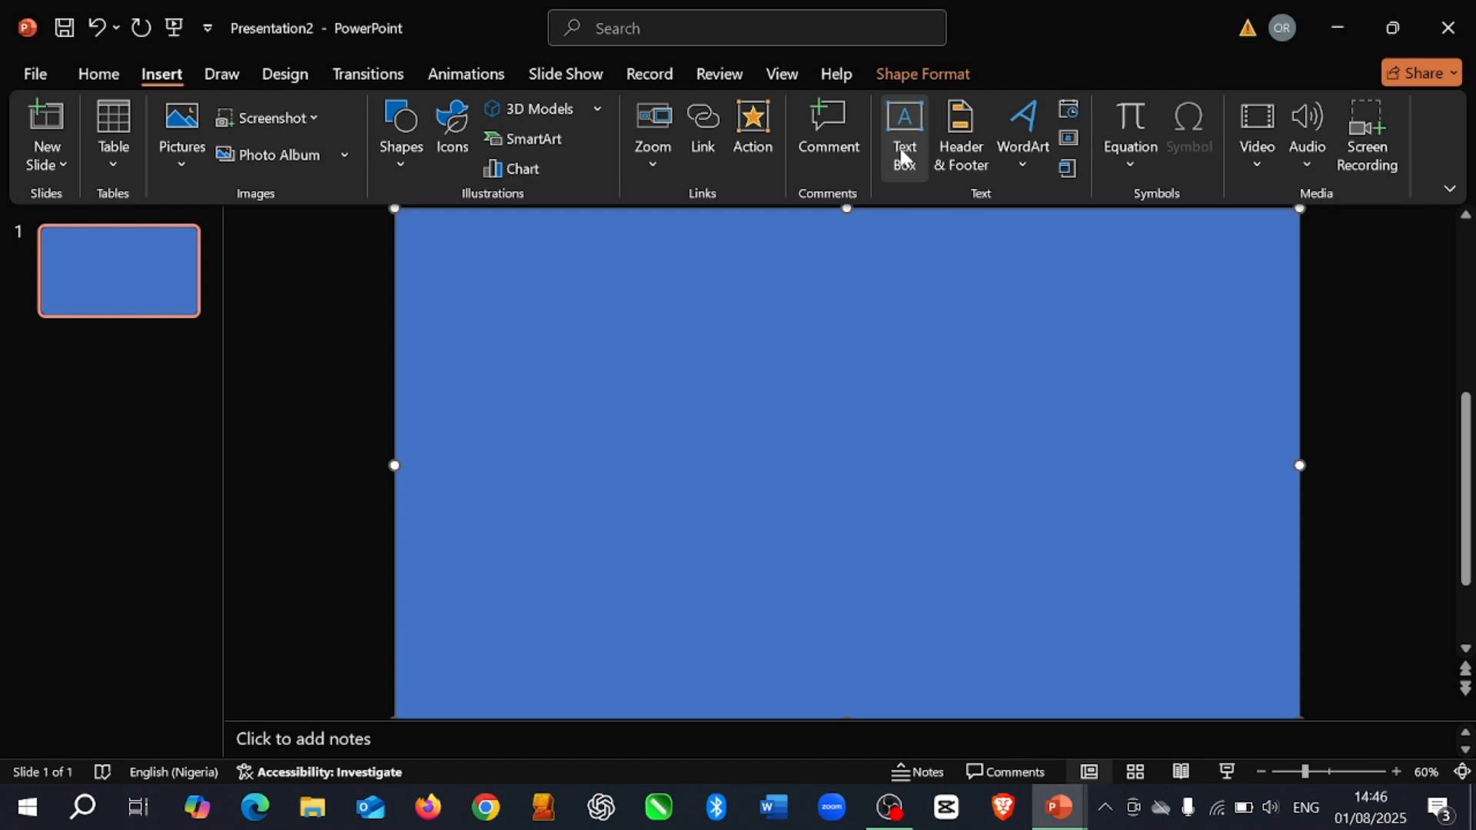
left_click(902, 135)
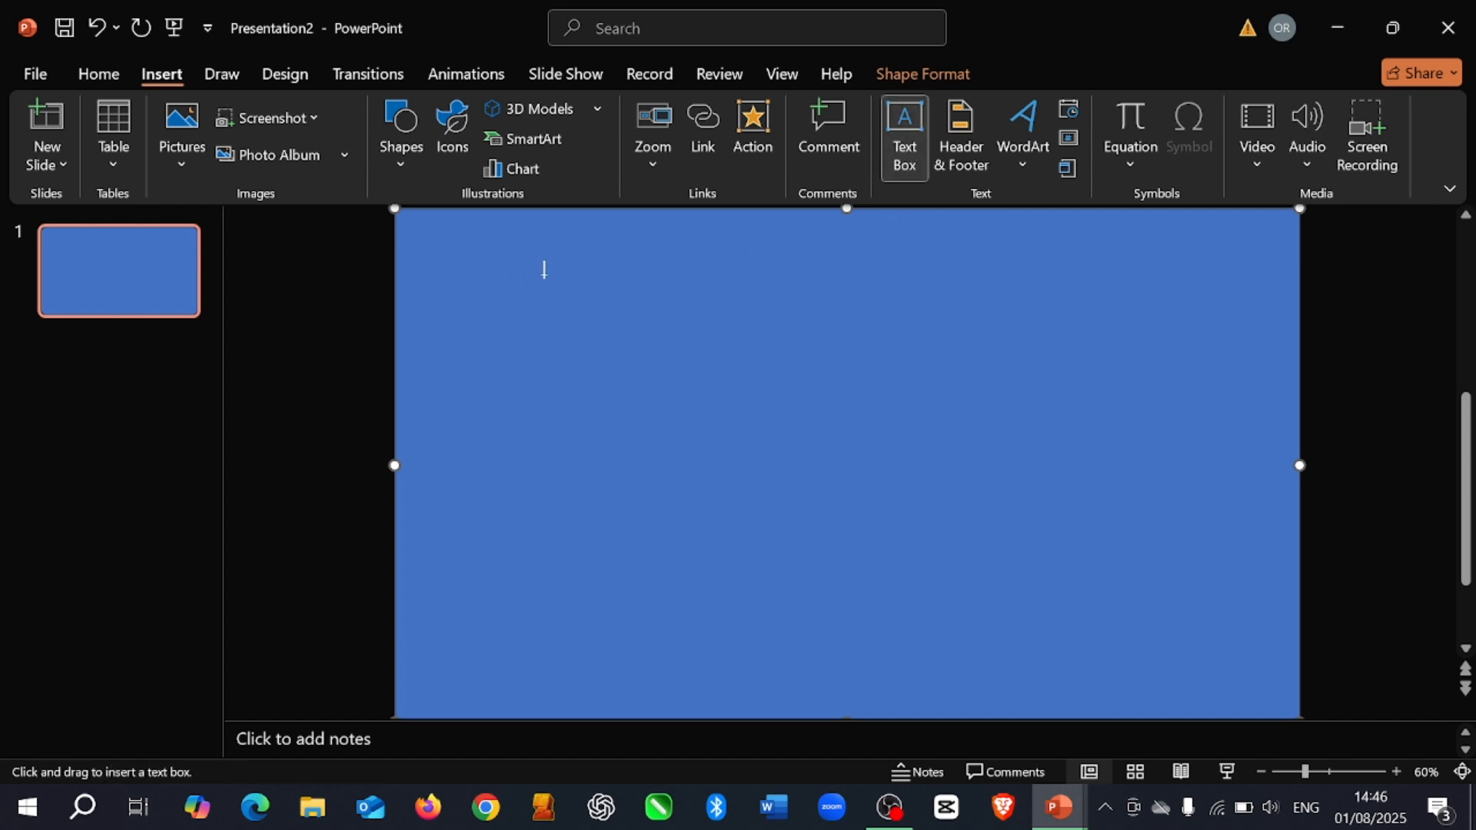
left_click_drag(544, 273, 1186, 407)
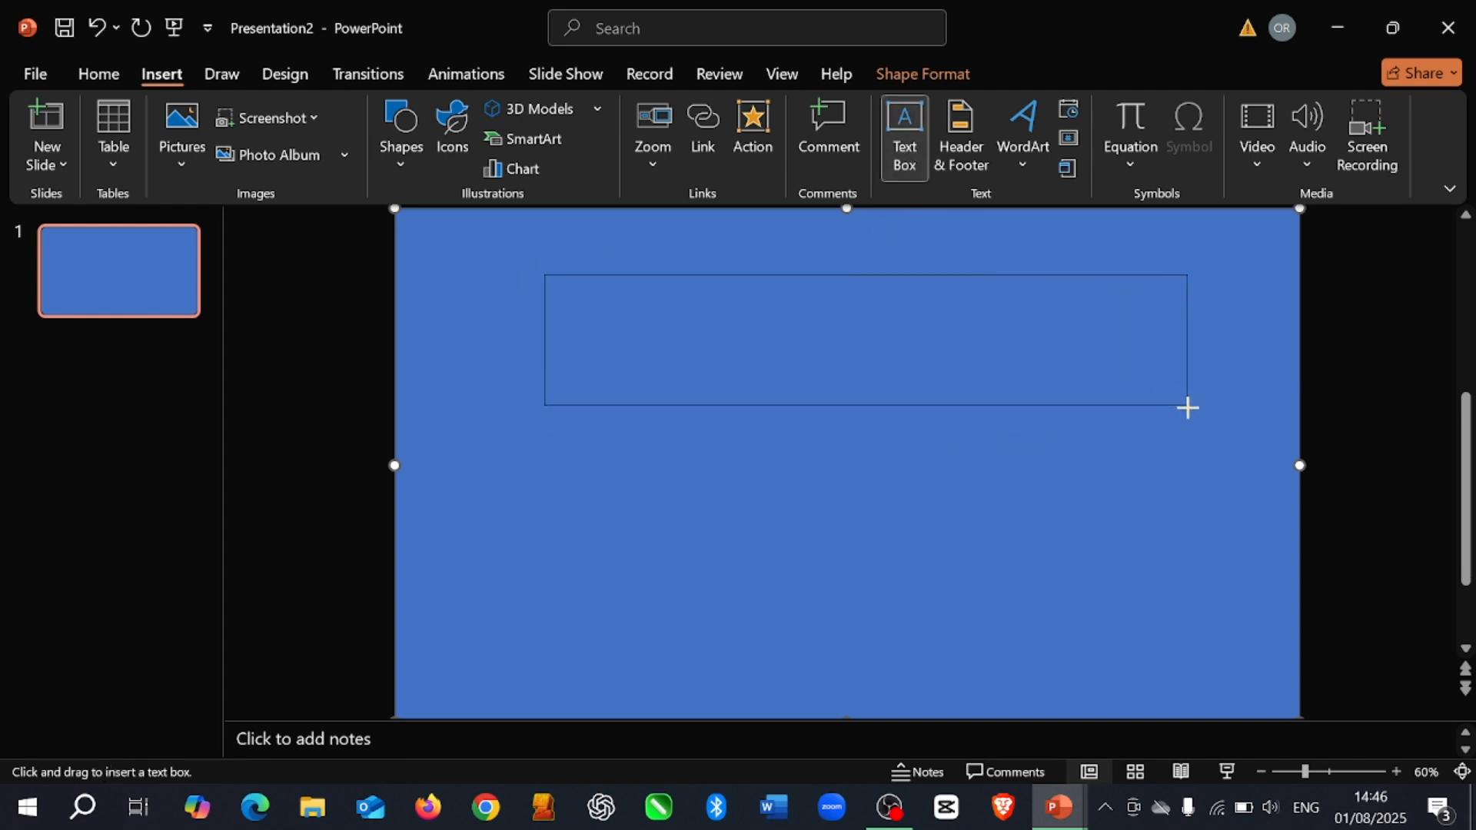
left_click_drag(544, 281, 1189, 407)
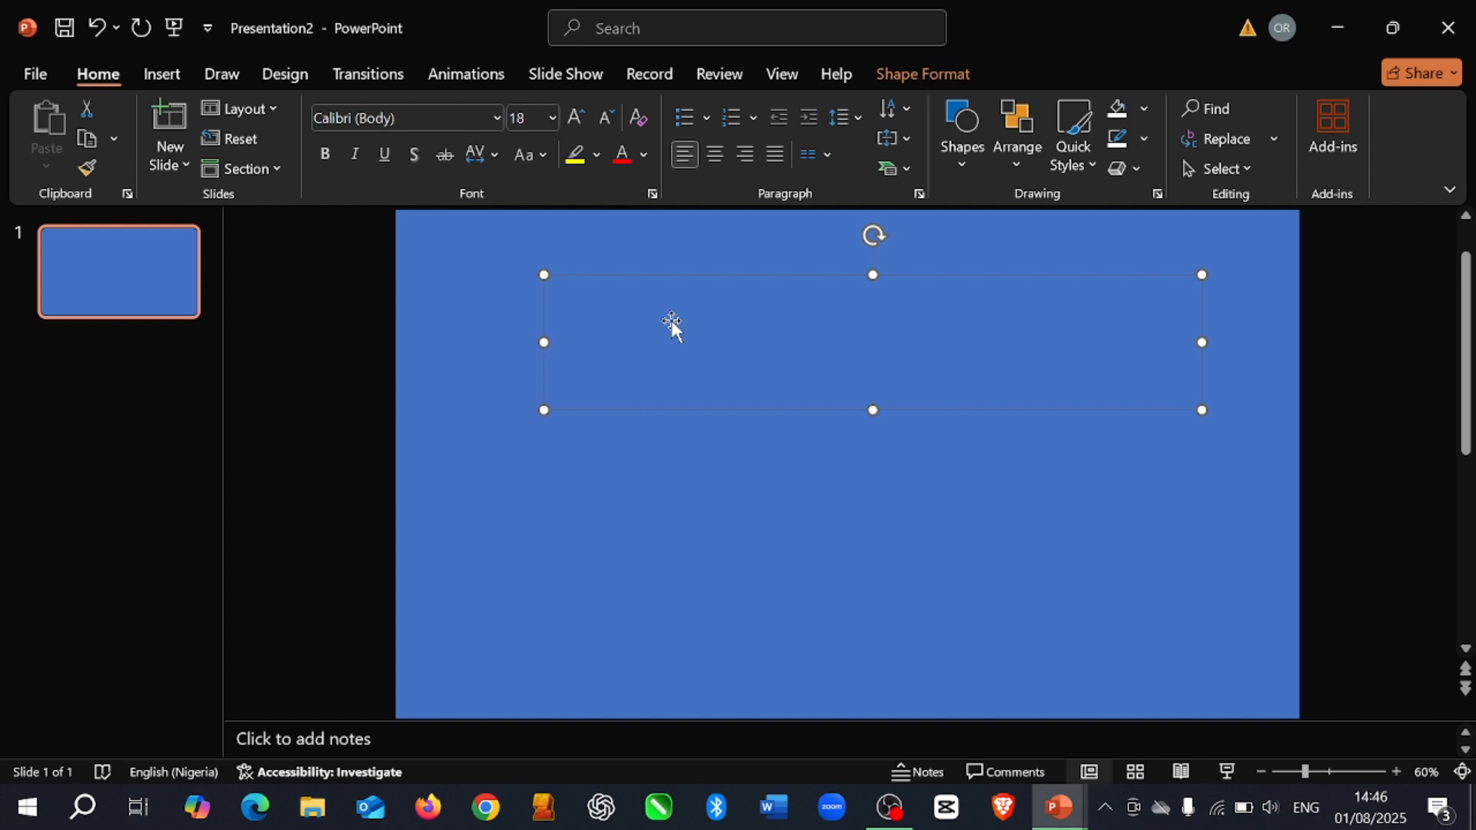
type("WELCOME")
type("TO BENTECH")
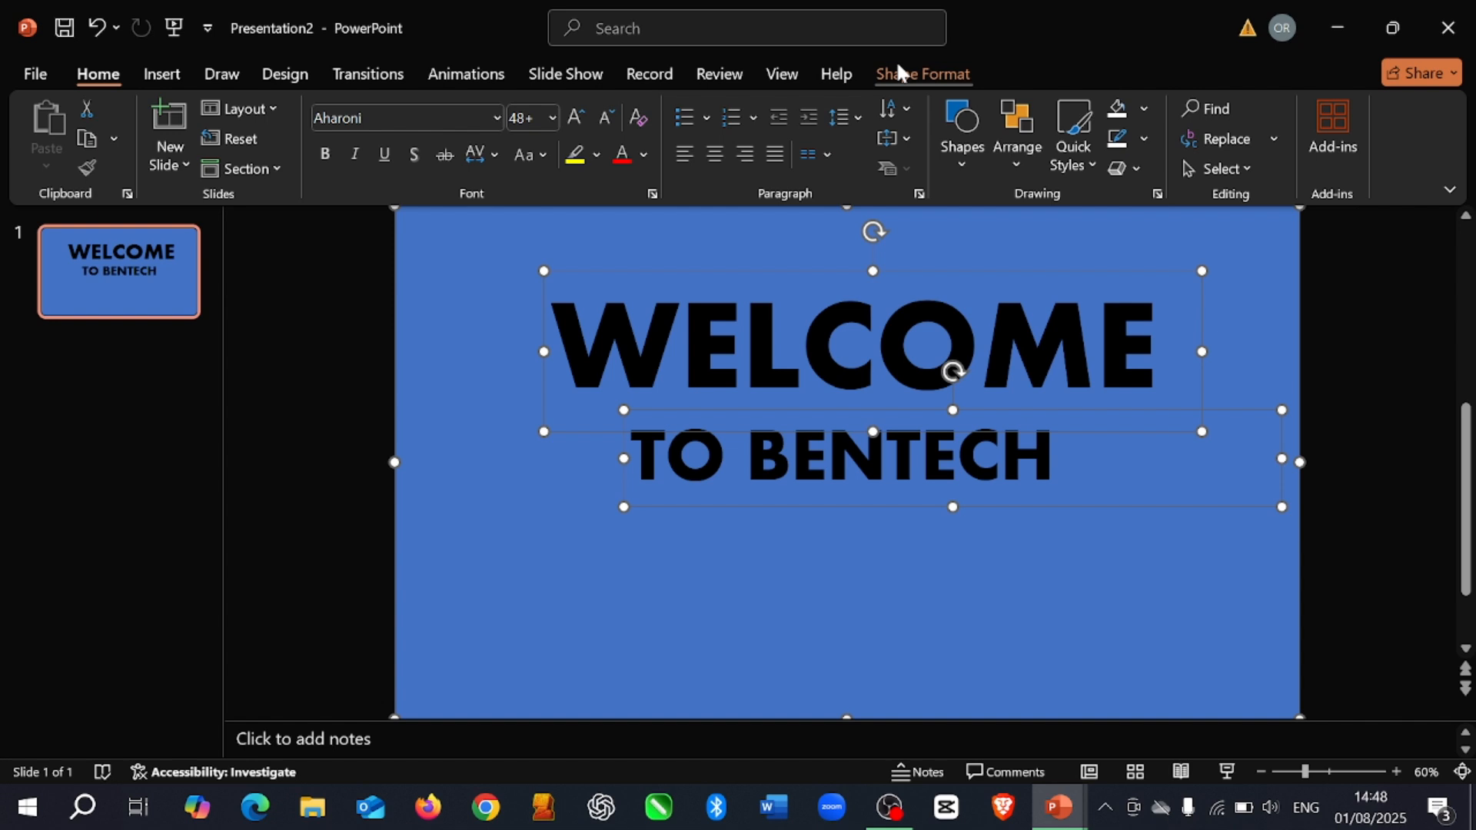
Step: Combine the text with the rectangle to knock out the letters, then adjust the shape's outline and fill
left_click(923, 73)
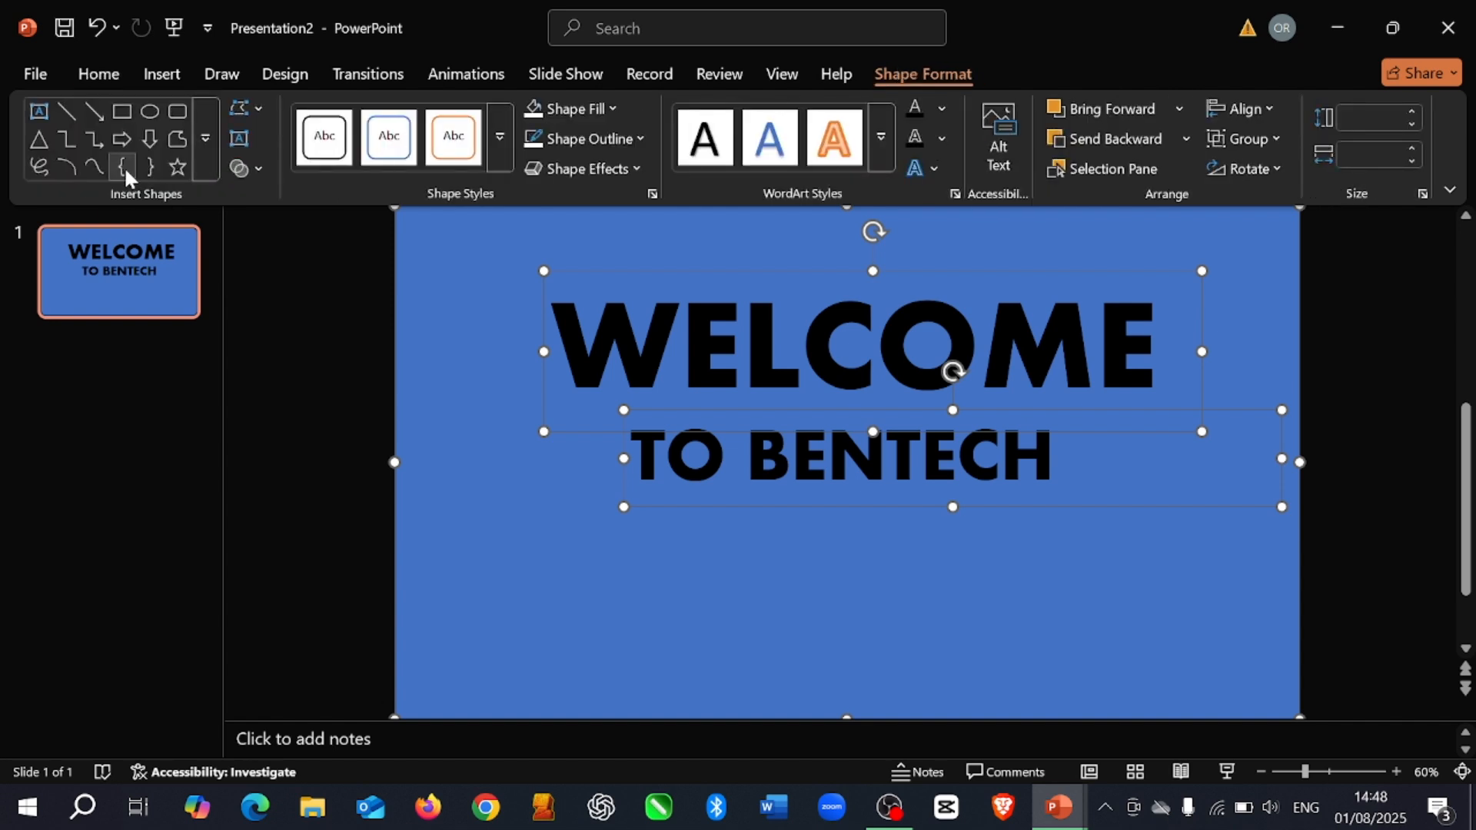
left_click(247, 168)
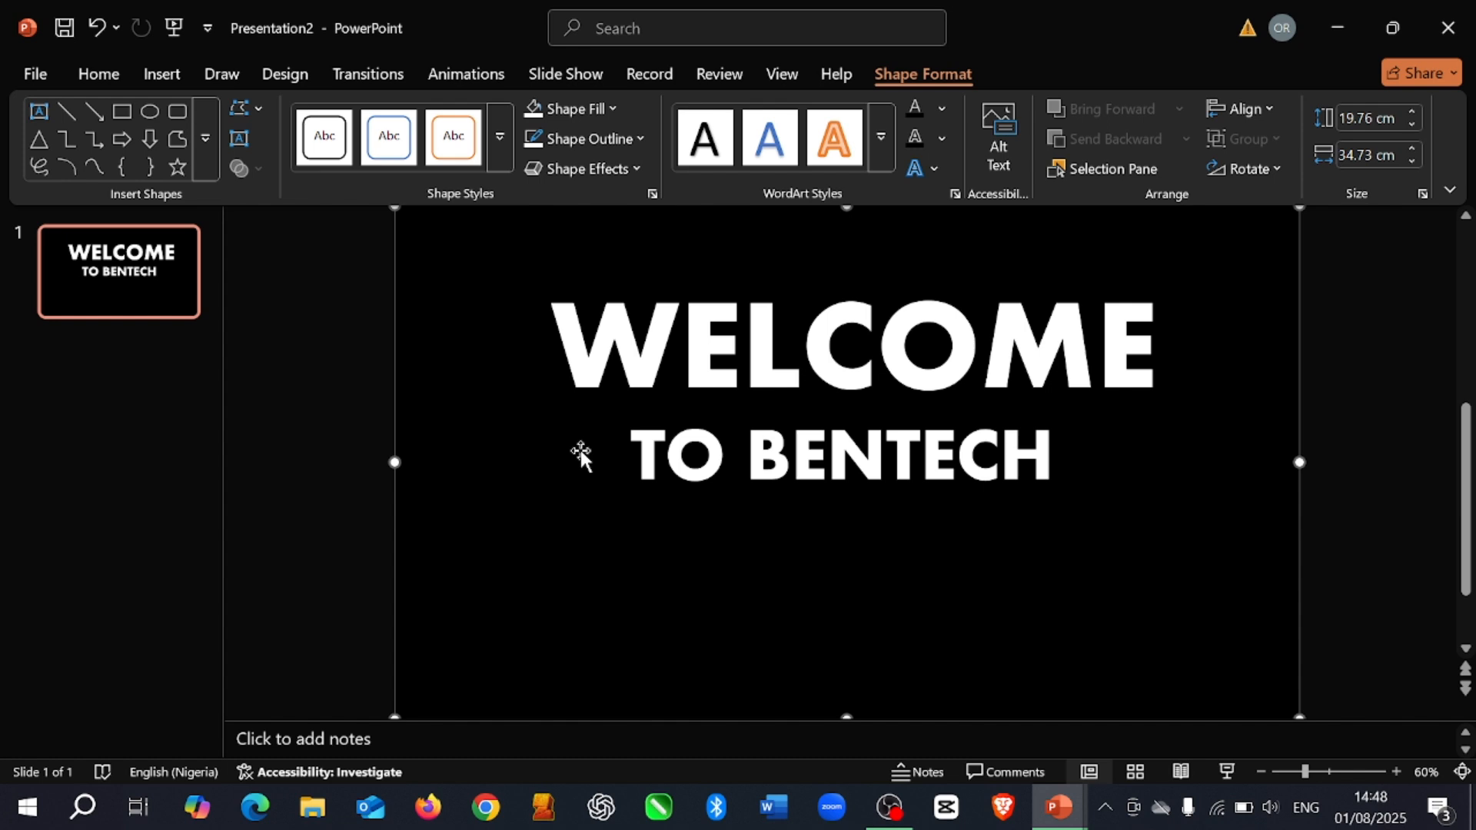
mouse_move(603, 143)
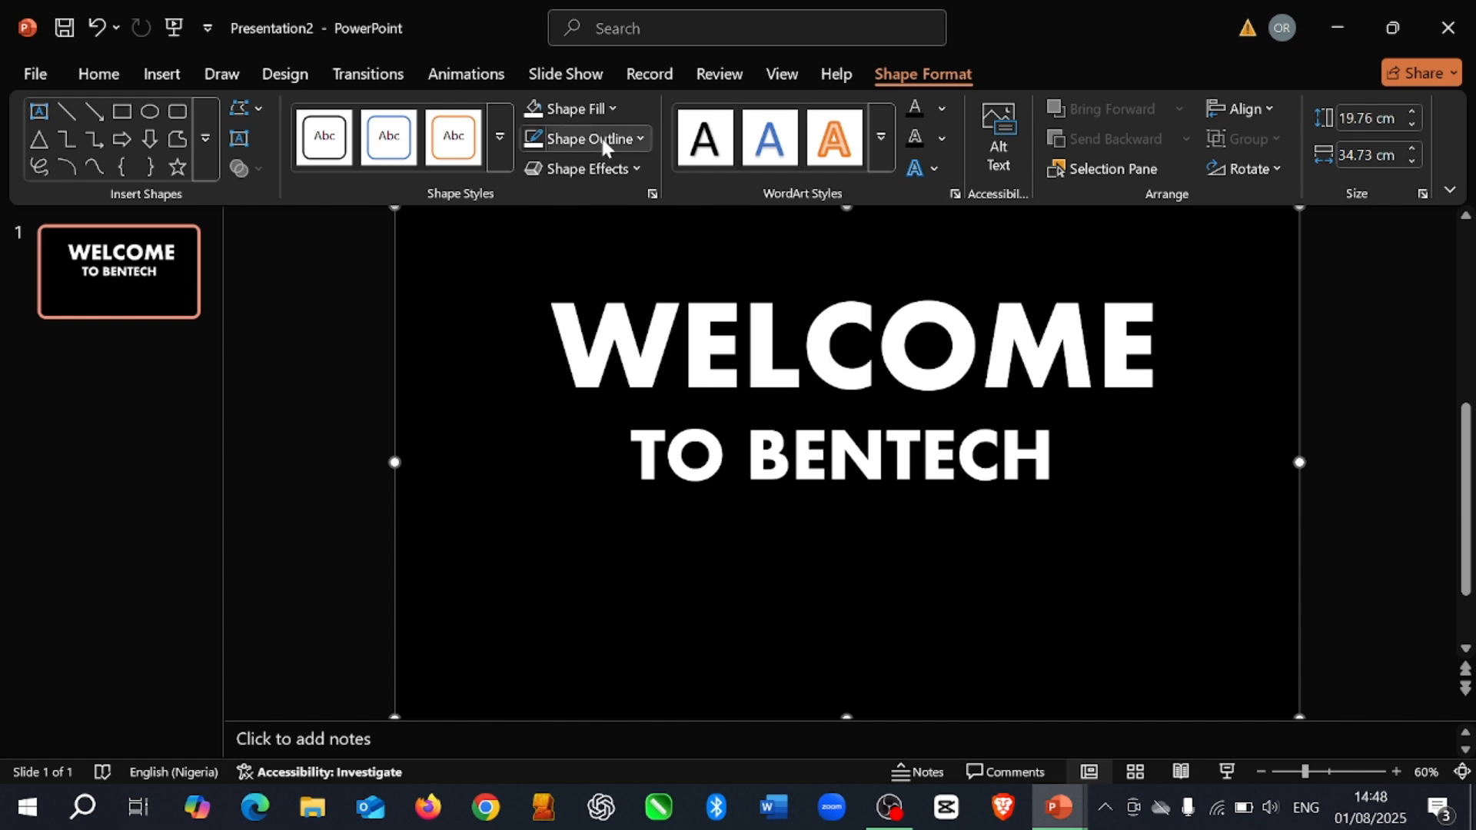
left_click(581, 139)
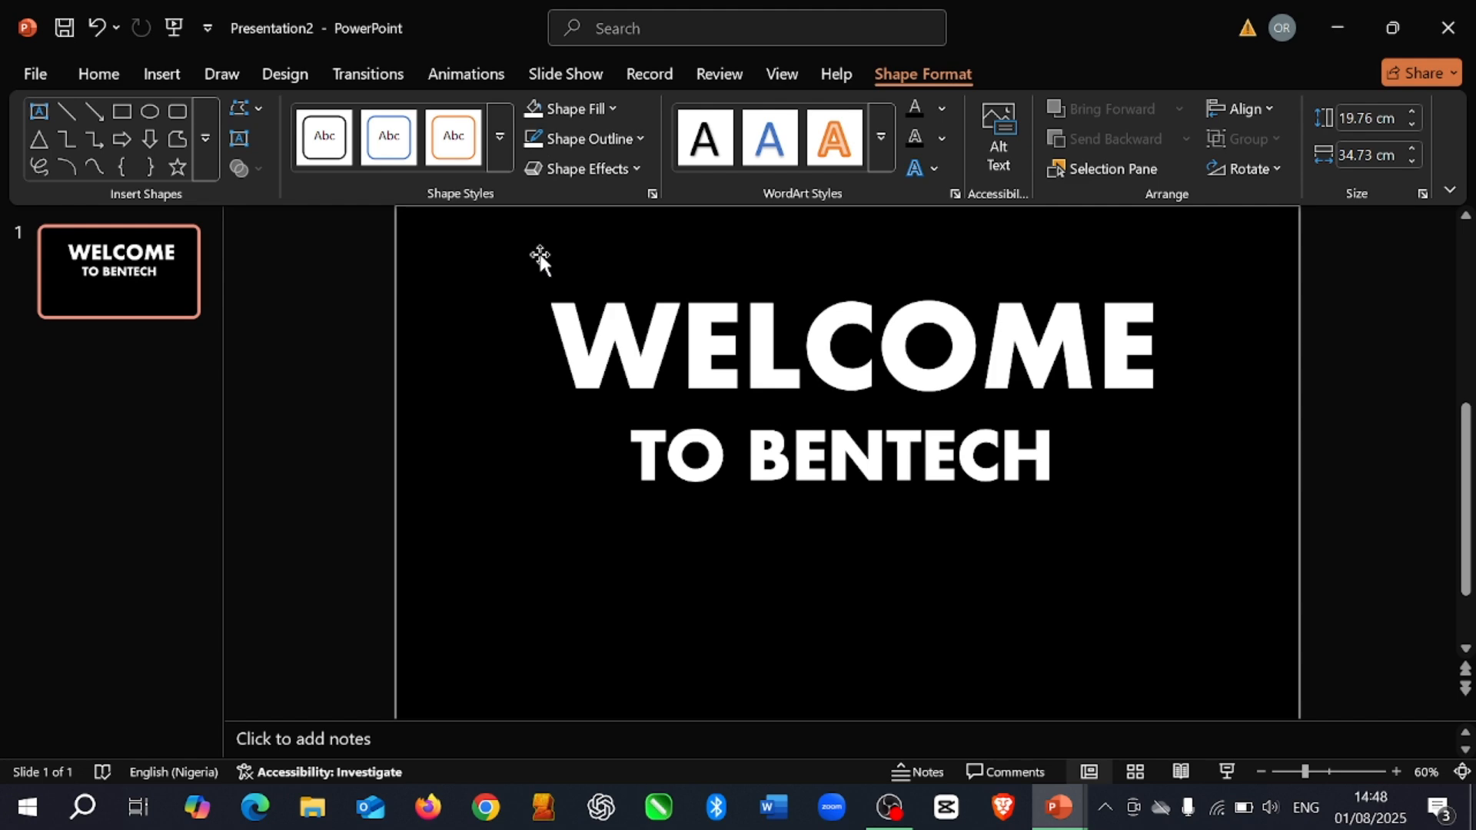
left_click(570, 109)
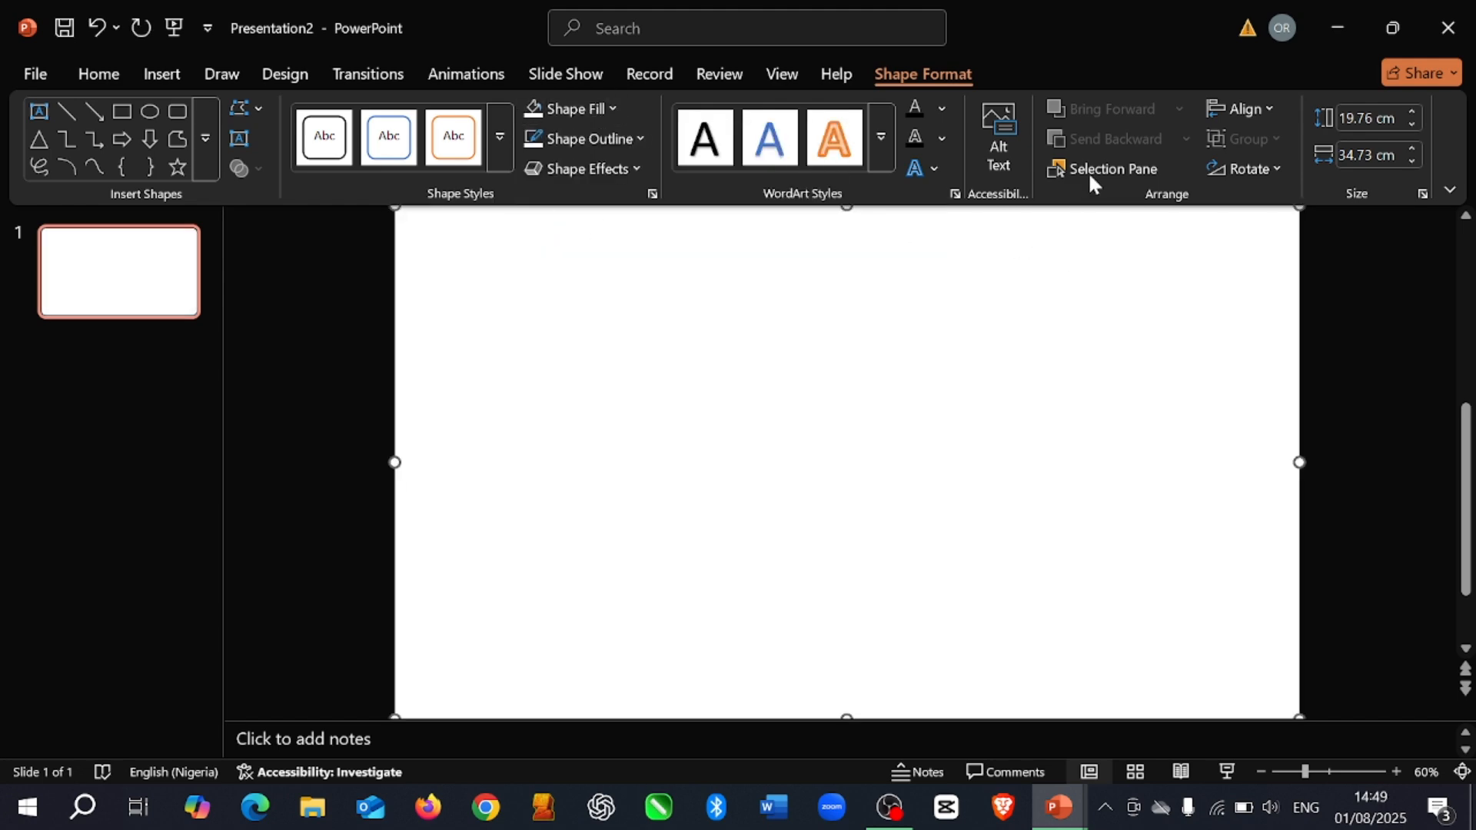
mouse_move(1194, 85)
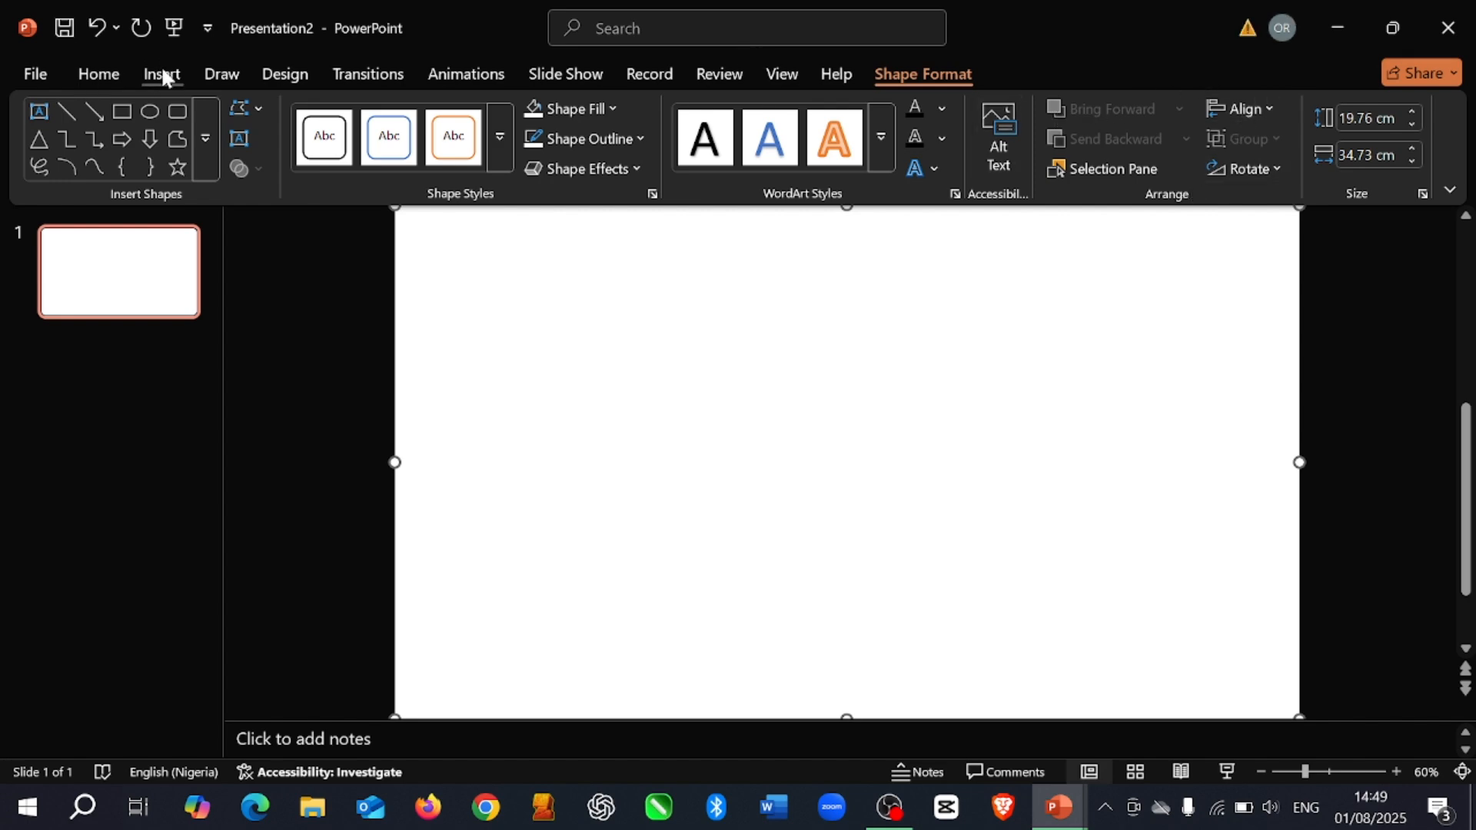
Step: Return to the Insert ribbon to reach the video options
left_click(160, 75)
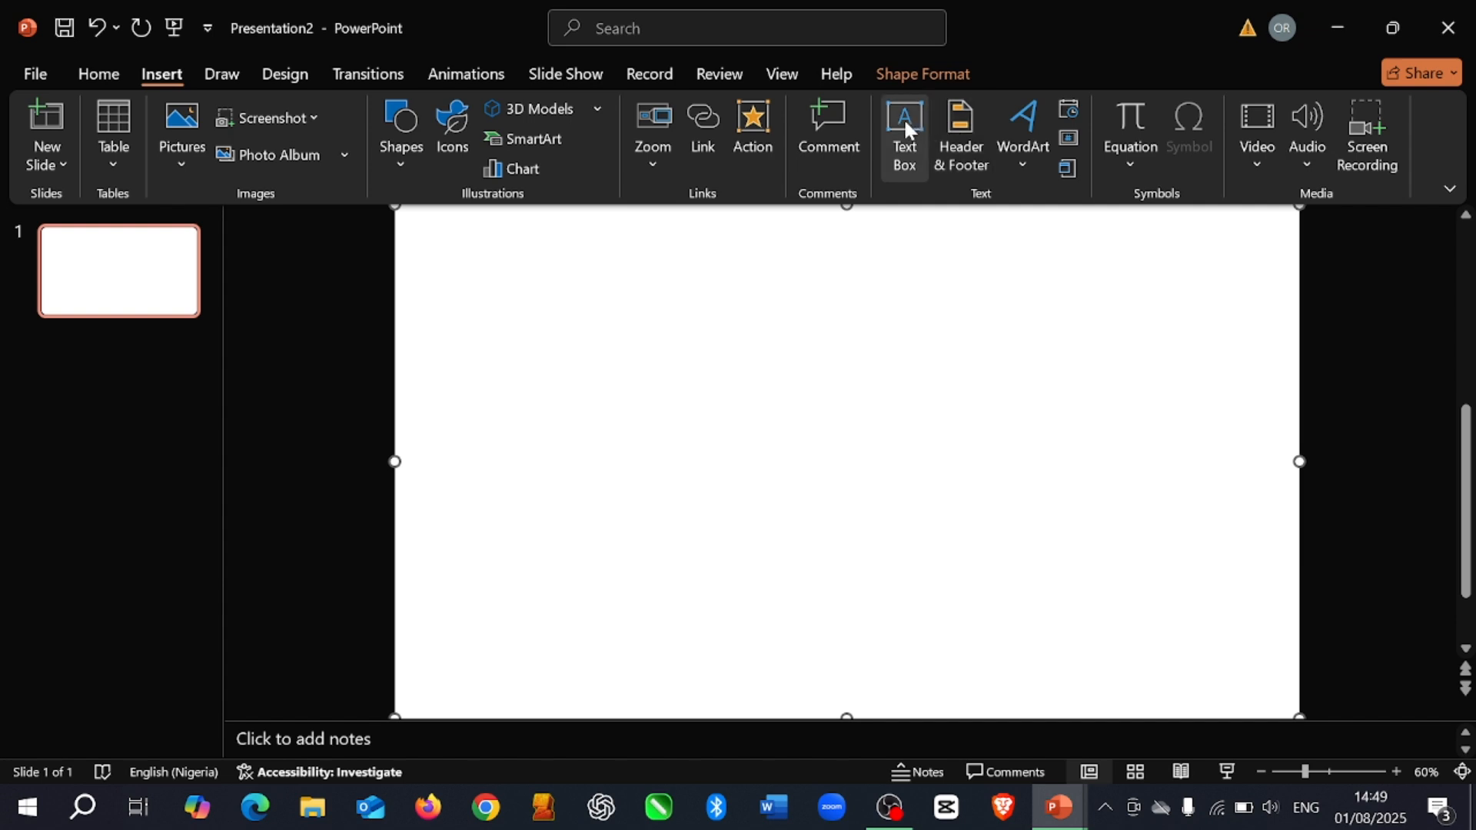
mouse_move(1255, 131)
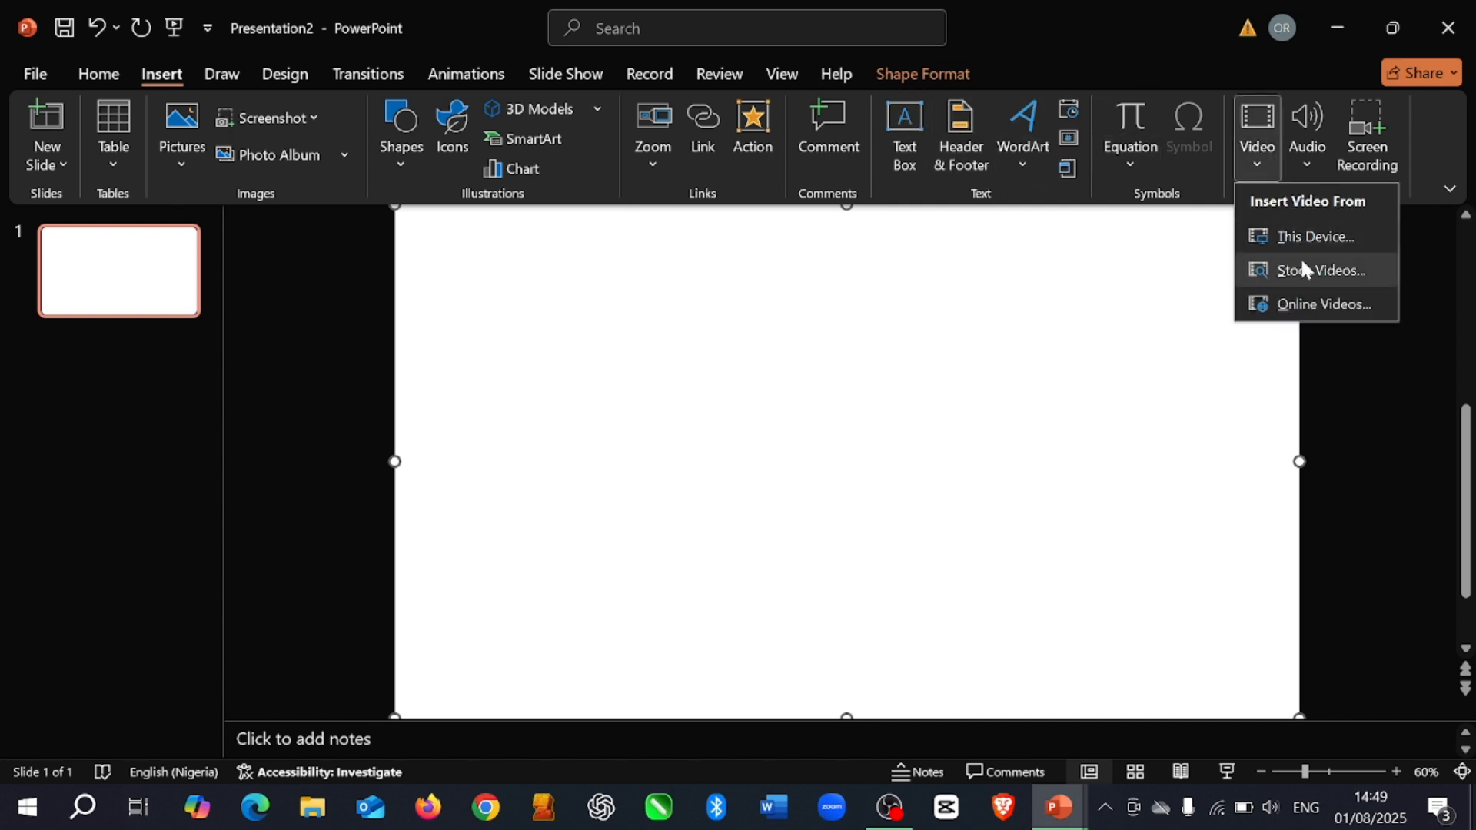
Step: Insert the sprinkled-donut clip from the Stock Videos library onto the slide
left_click(1319, 271)
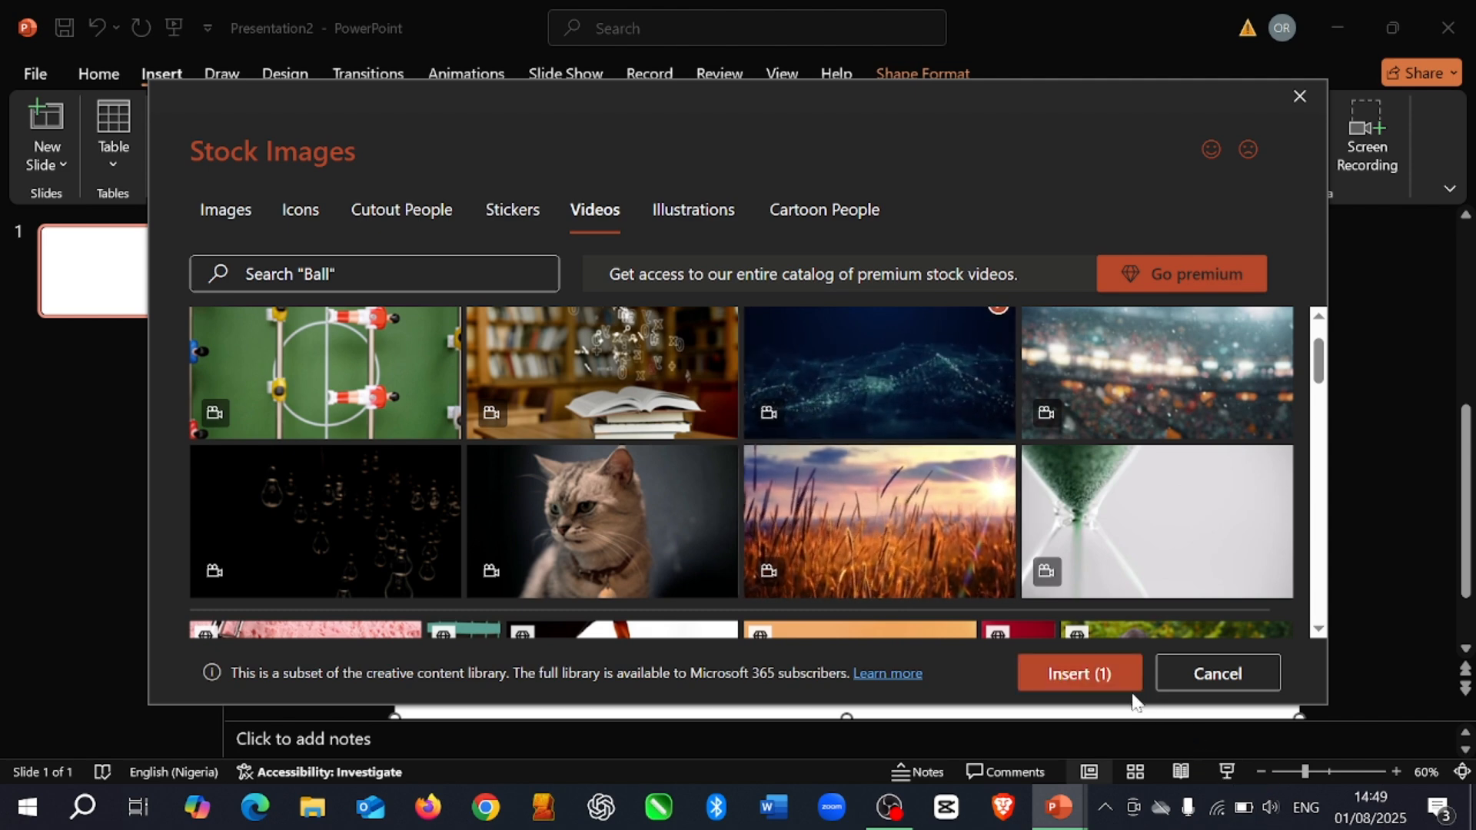
left_click(1215, 674)
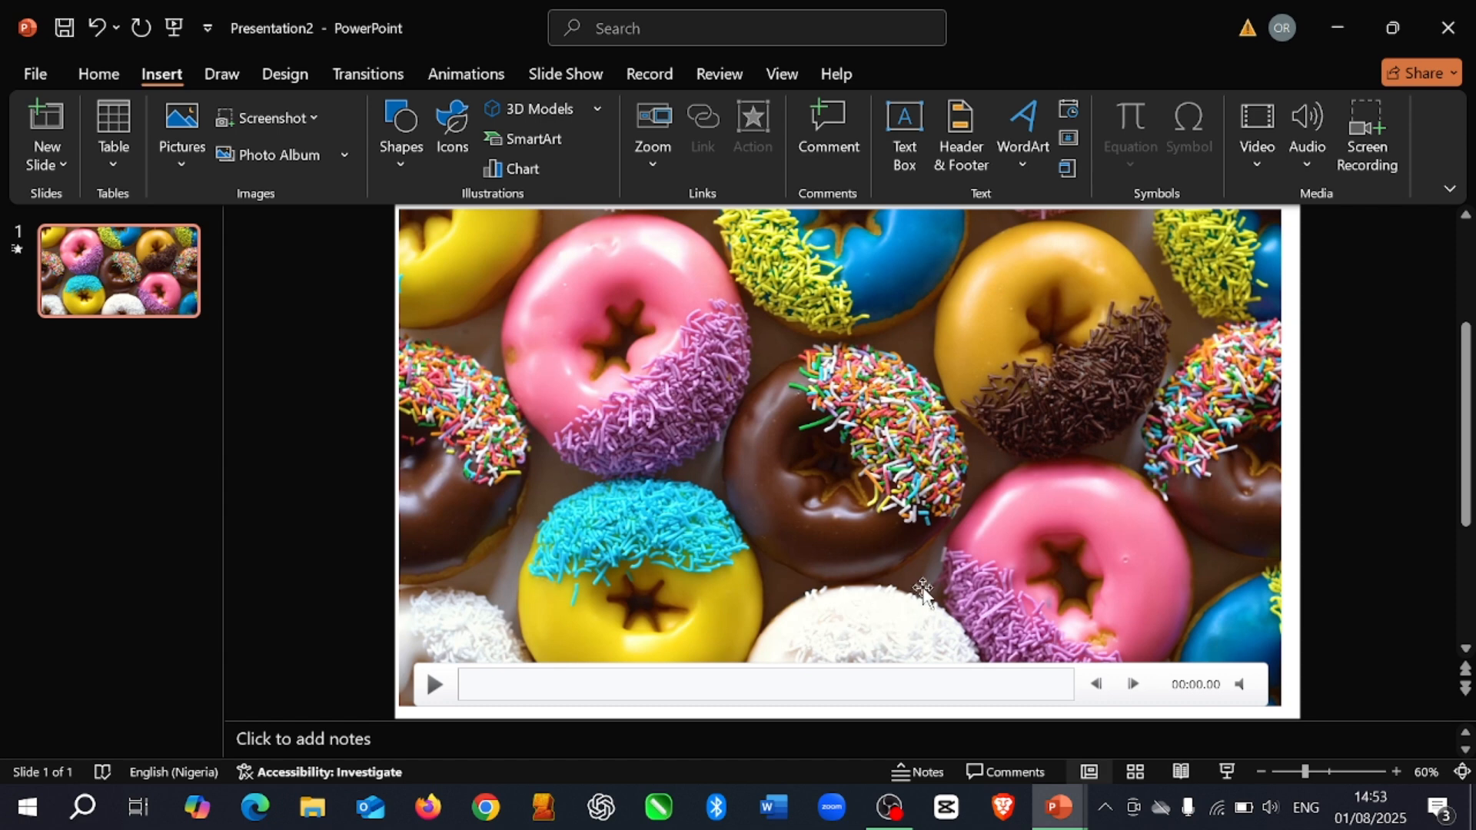
Step: Bring up the donut video's shortcut menu with its arrangement options
right_click(923, 591)
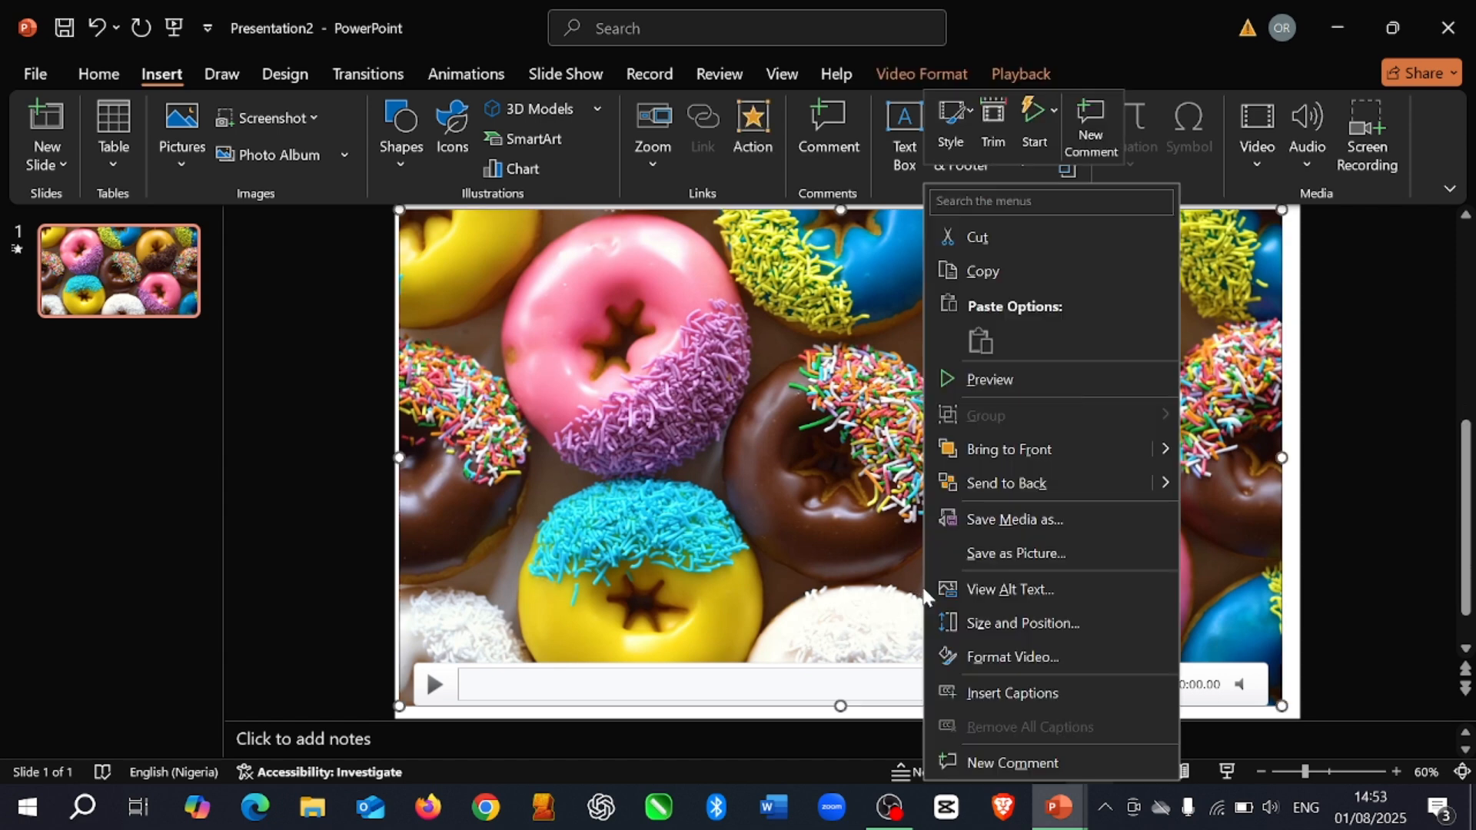
mouse_move(1014, 519)
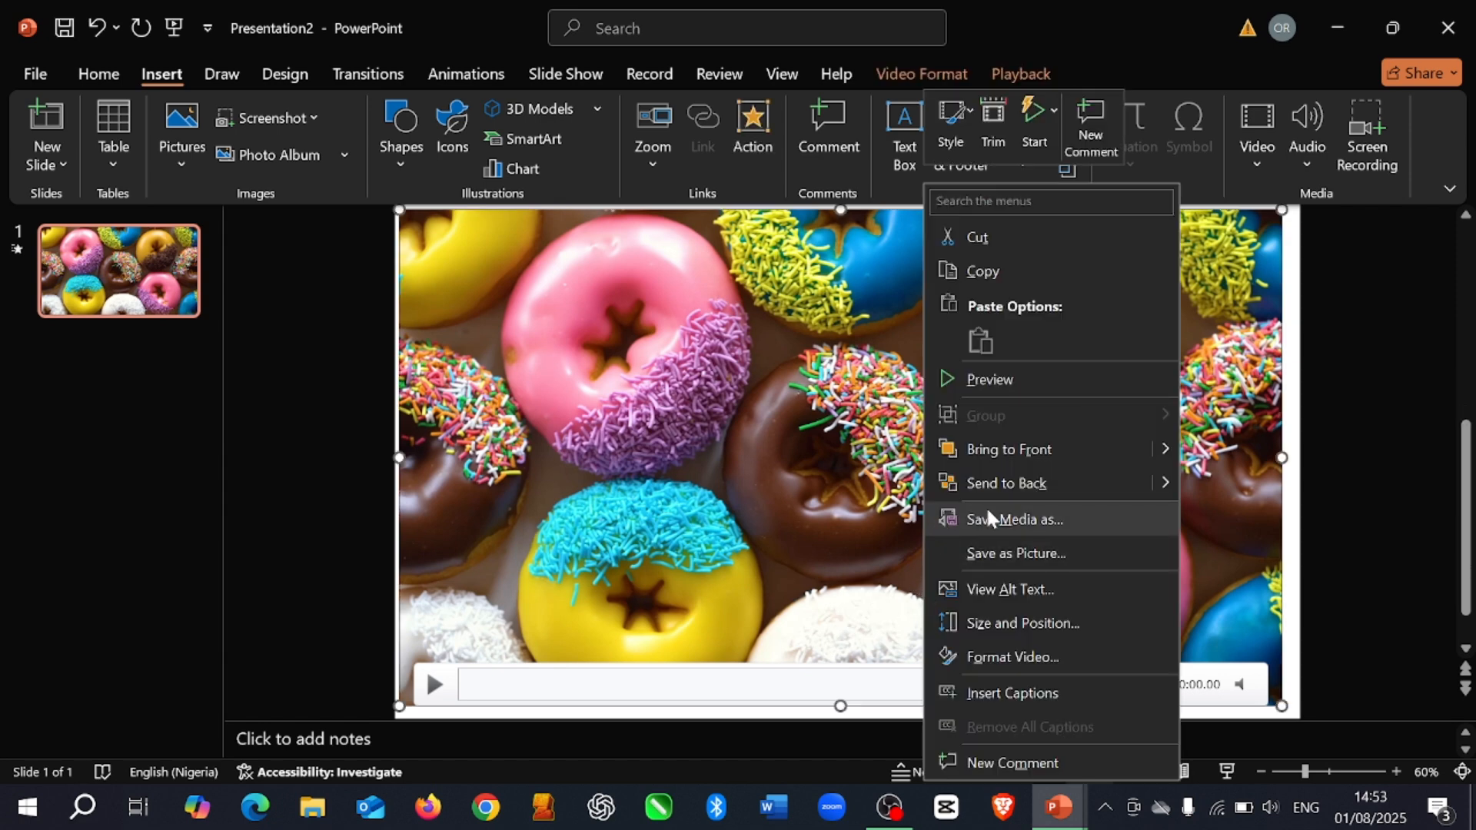
mouse_move(1001, 513)
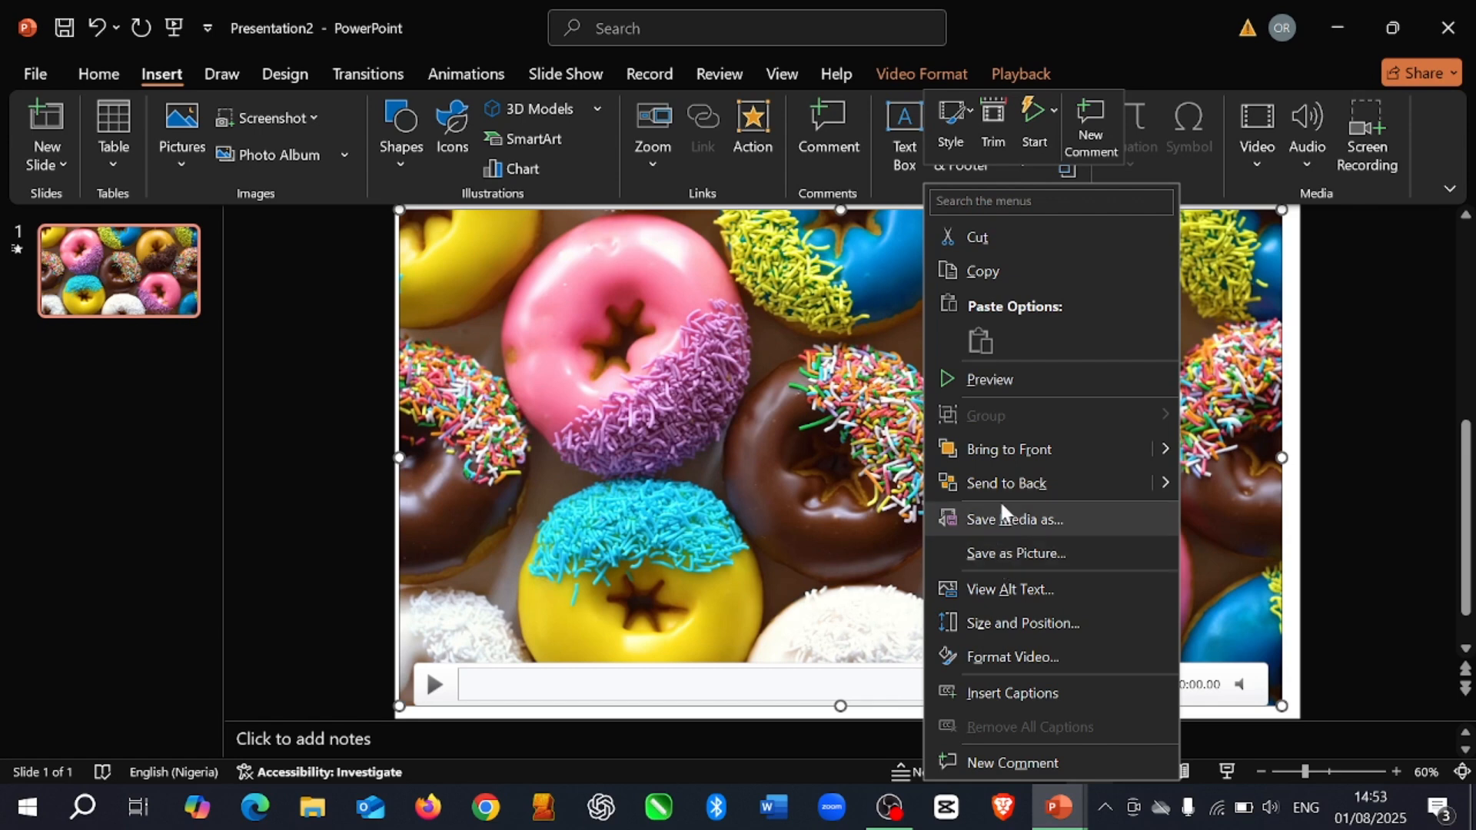
mouse_move(1005, 482)
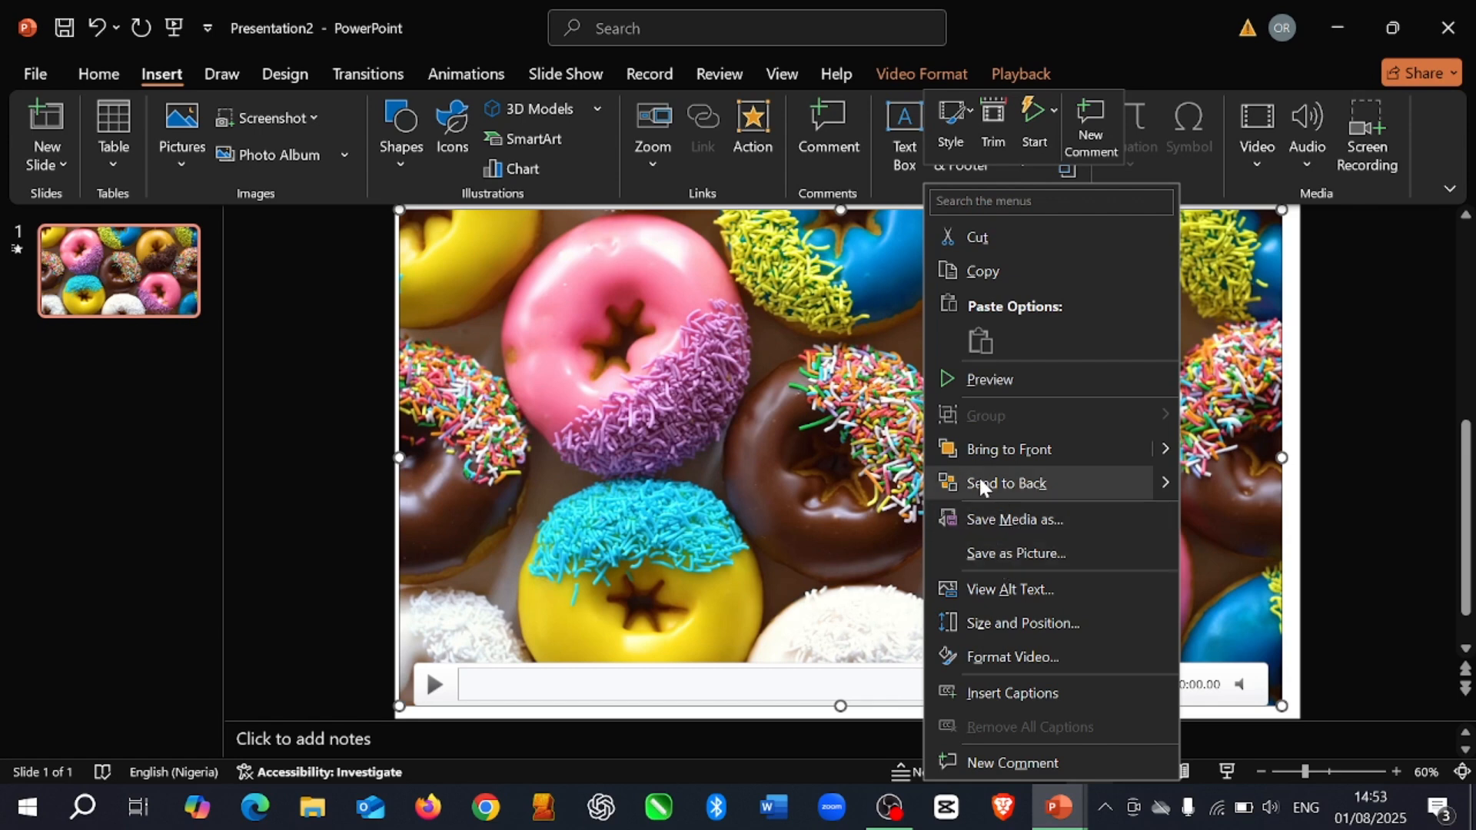